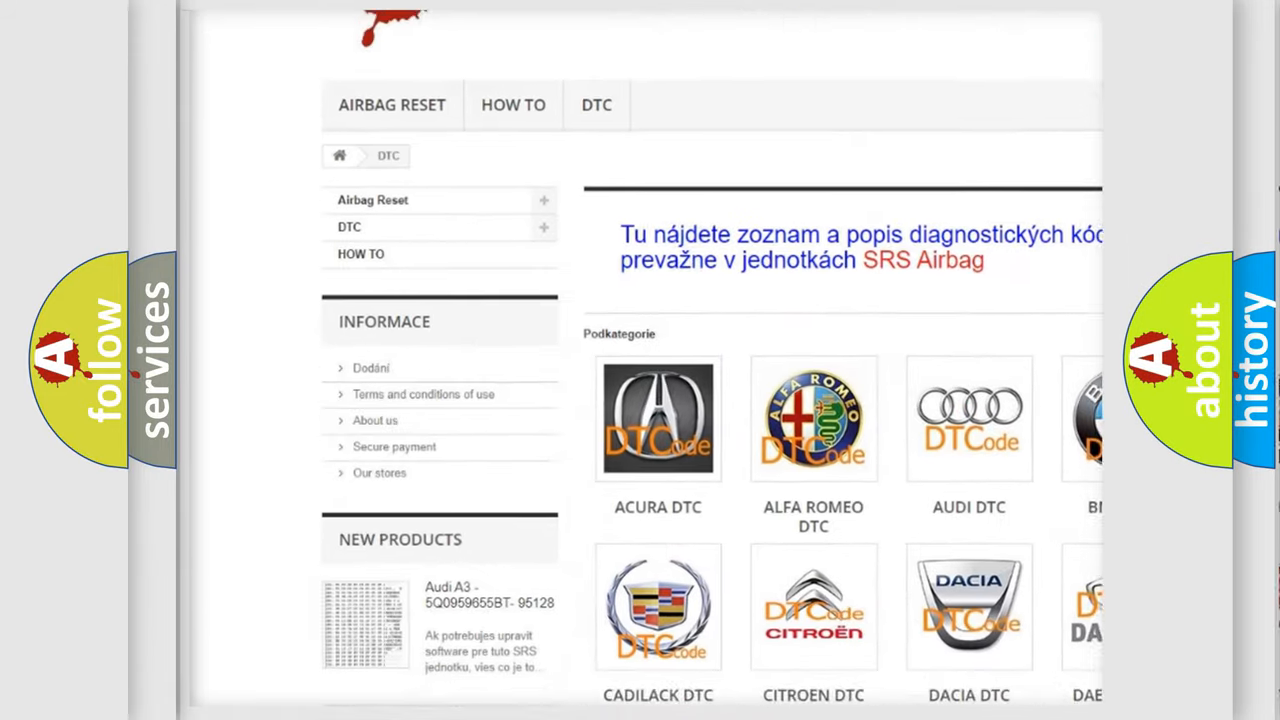
scroll(down, 3)
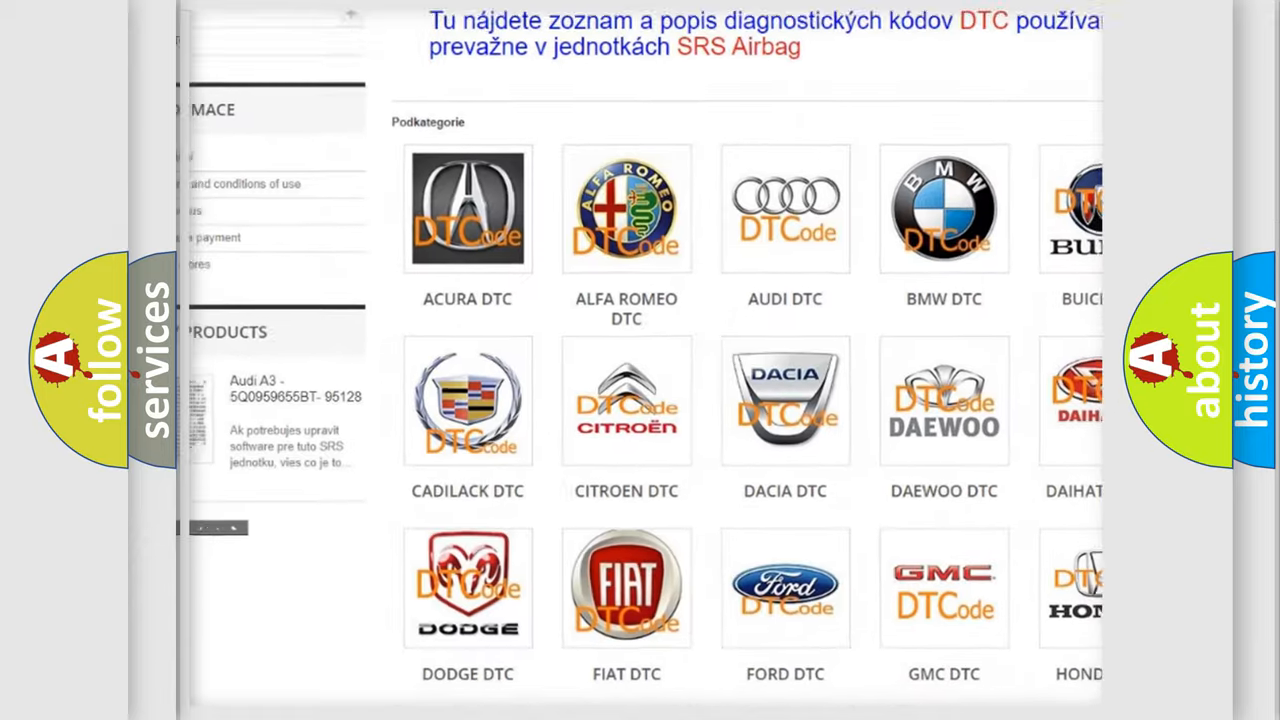